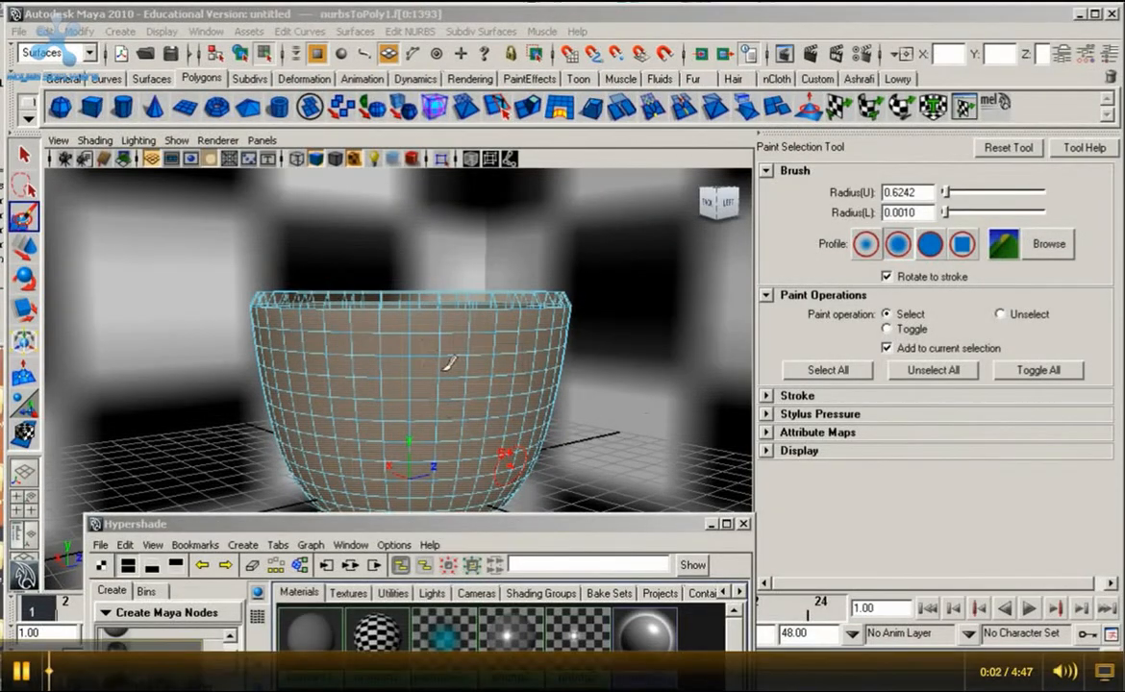
mouse_move(452, 428)
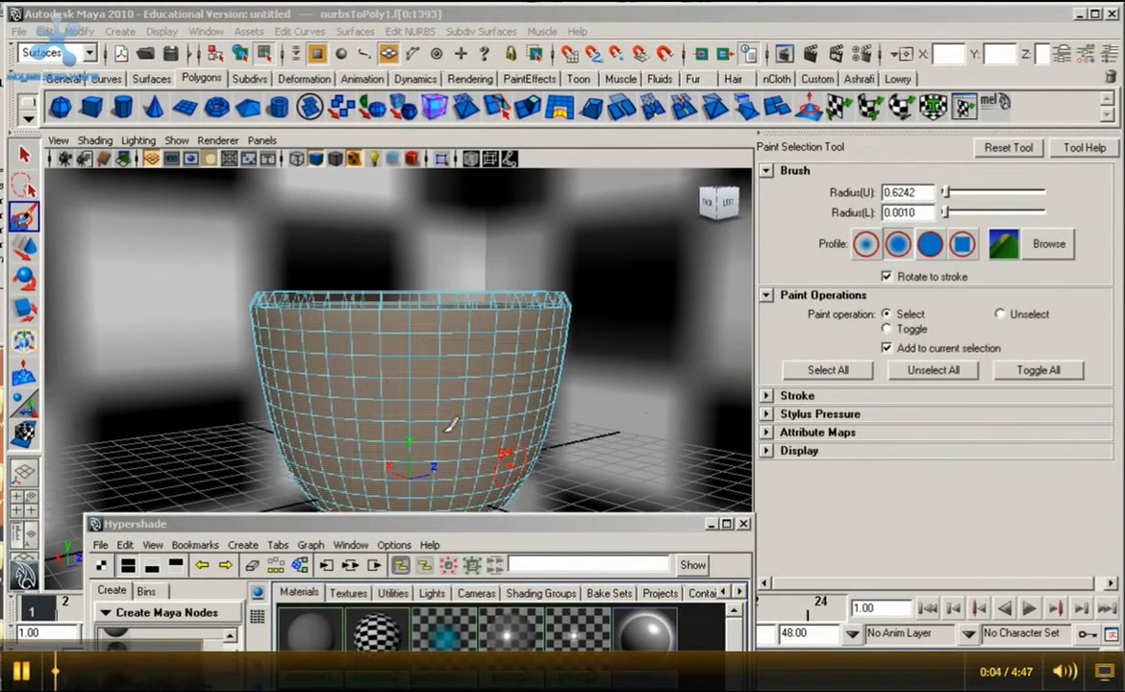
mouse_move(423, 380)
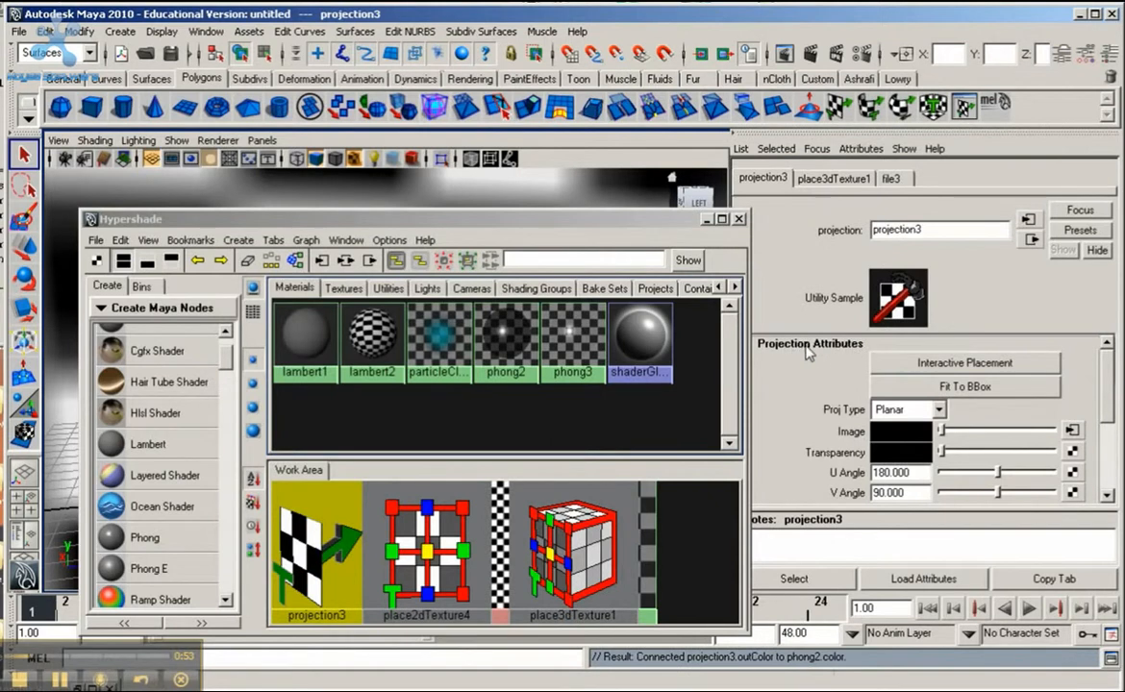
mouse_move(853, 416)
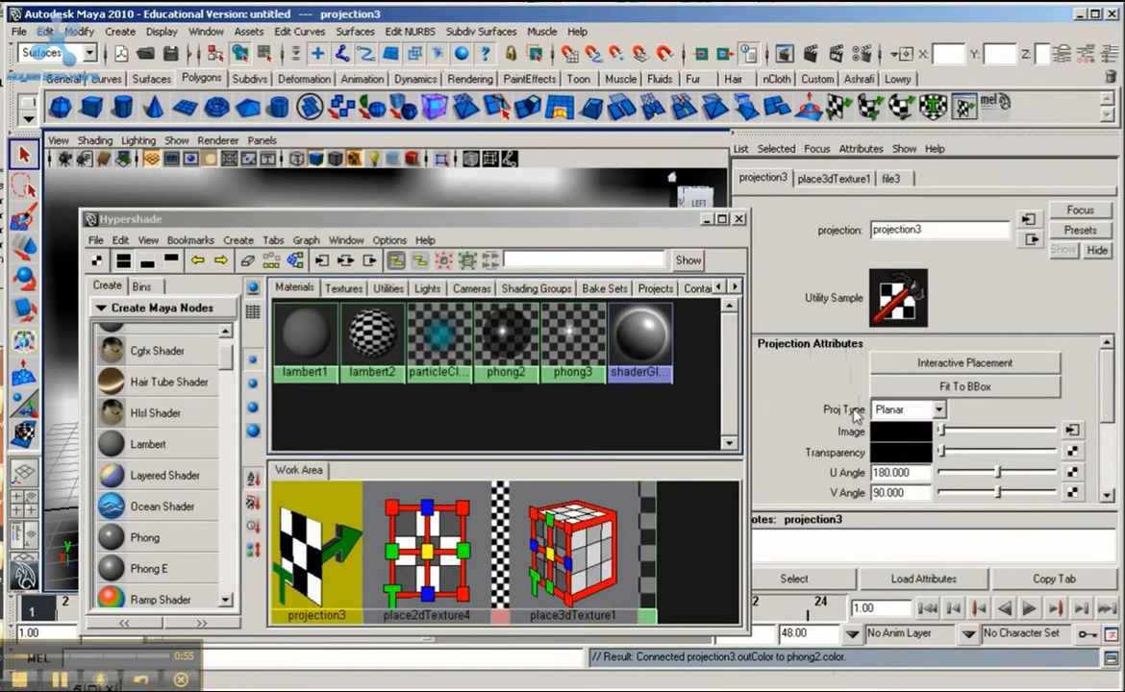
- Set projection3's Proj Type to Cylindrical
click(939, 408)
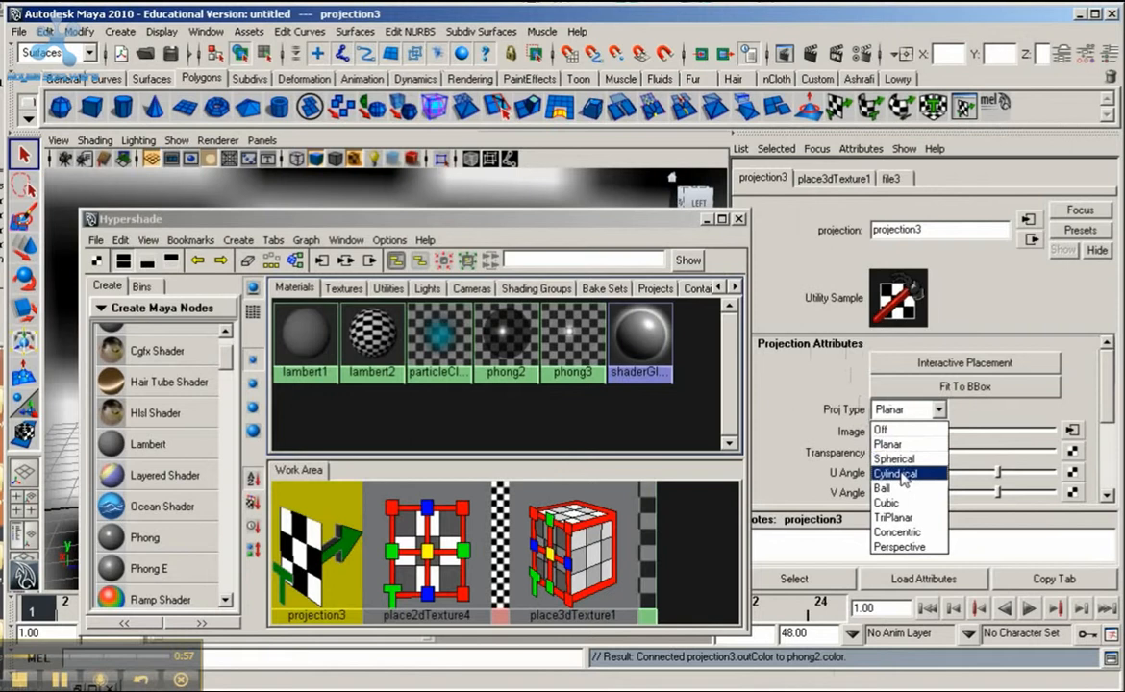
click(894, 474)
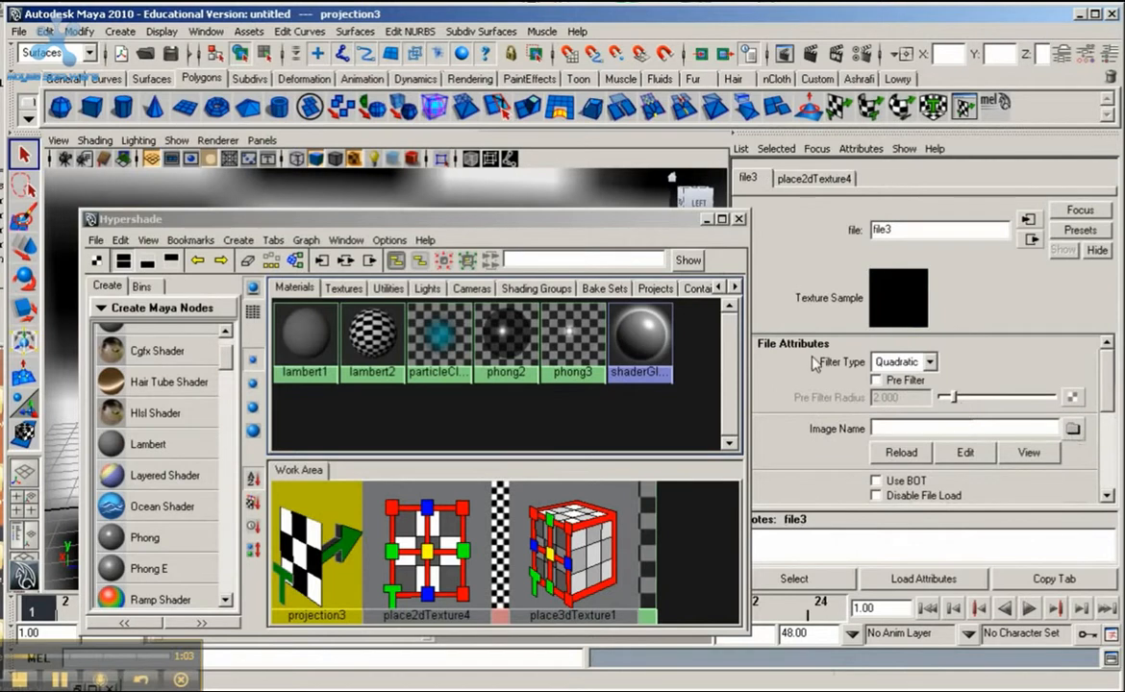
mouse_move(822, 390)
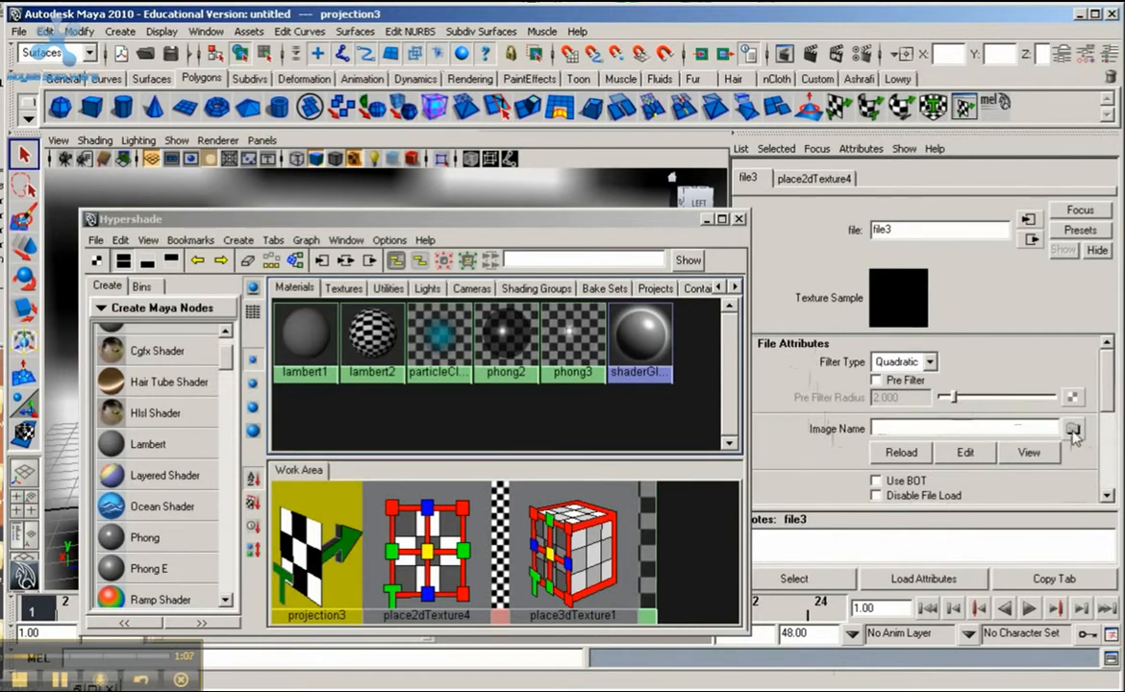
- Load glass4.jpg from the Desktop into the file3 texture
click(1073, 429)
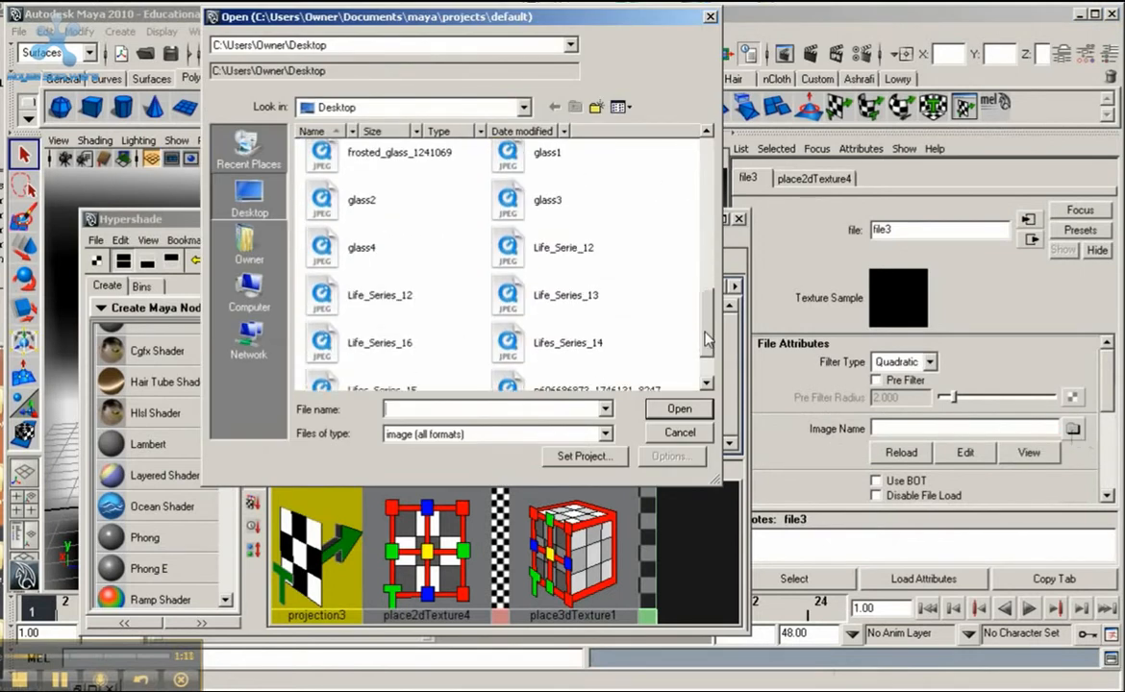
click(362, 241)
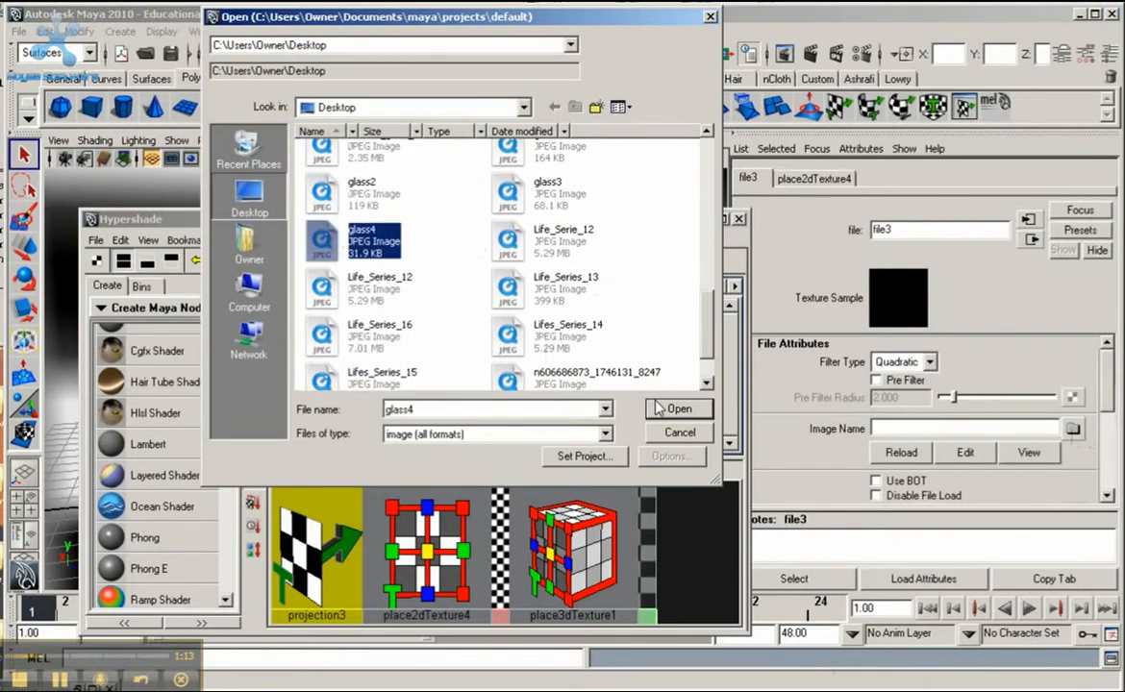
click(678, 408)
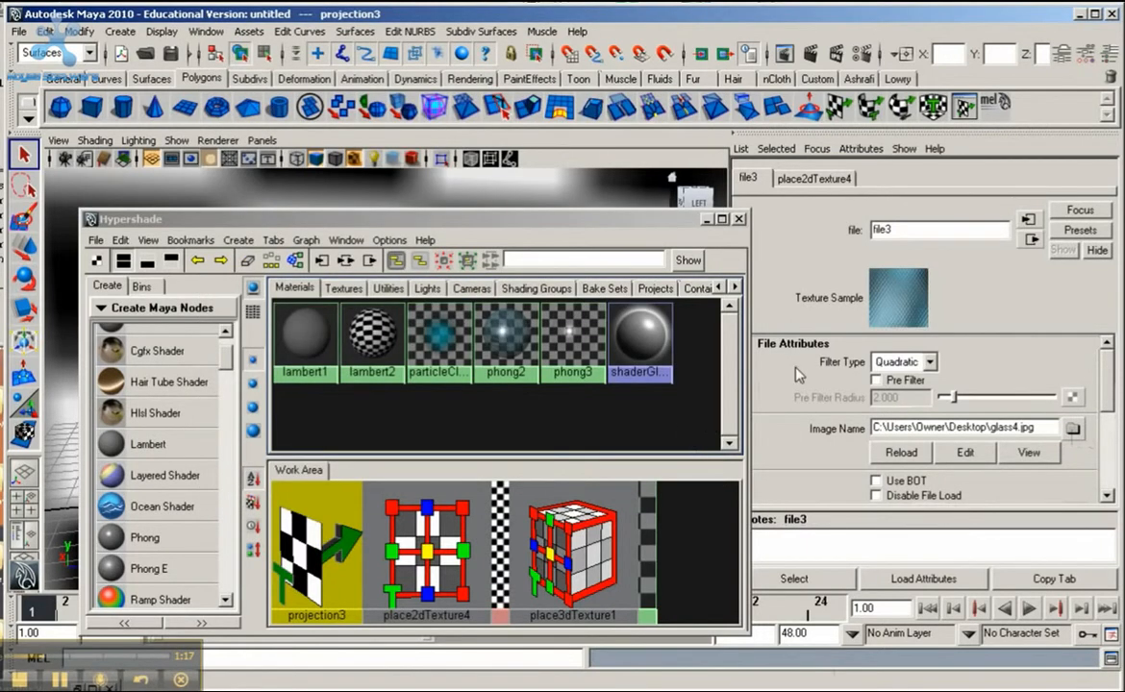
mouse_move(796, 363)
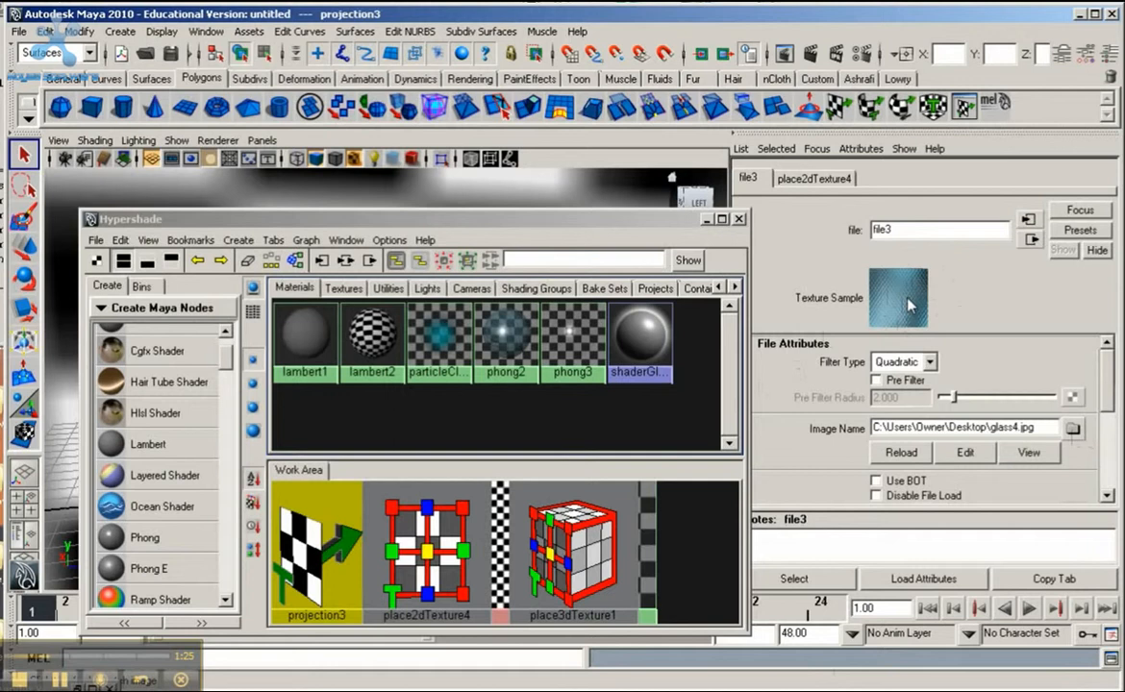
mouse_move(889, 279)
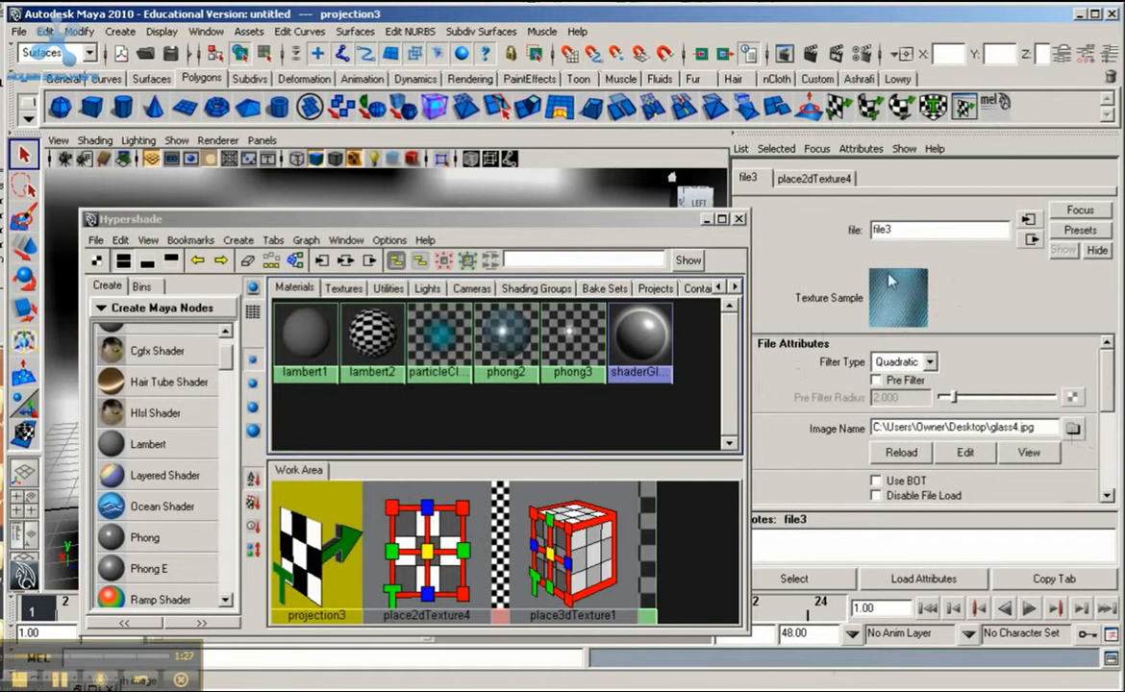
mouse_move(887, 318)
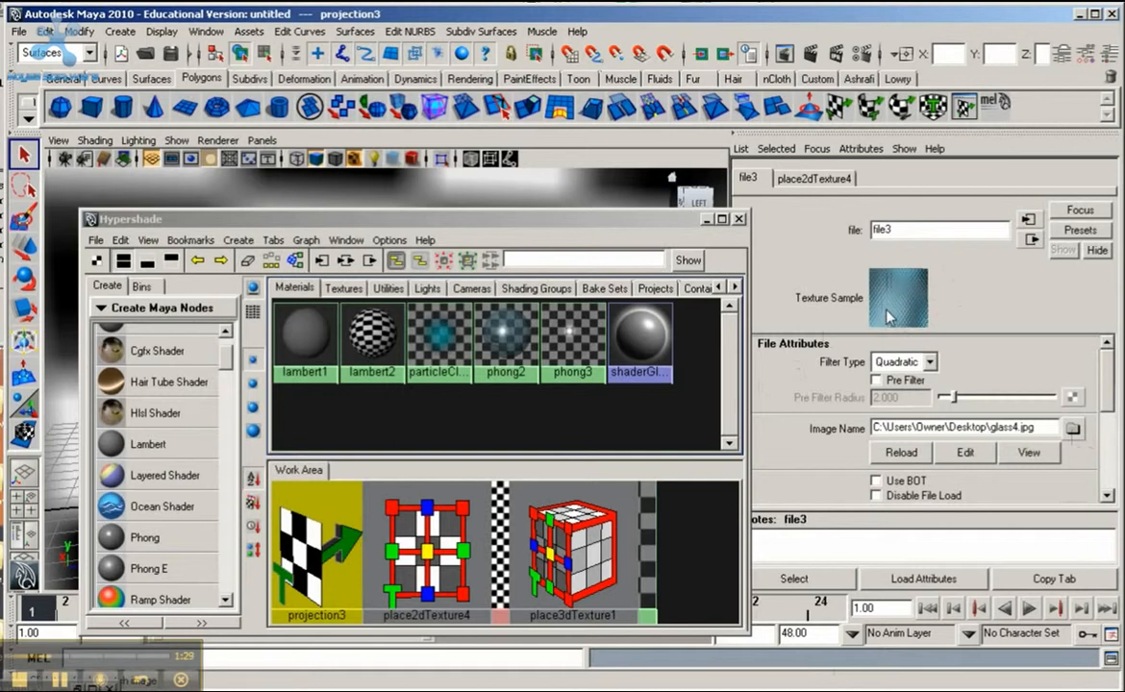
mouse_move(889, 296)
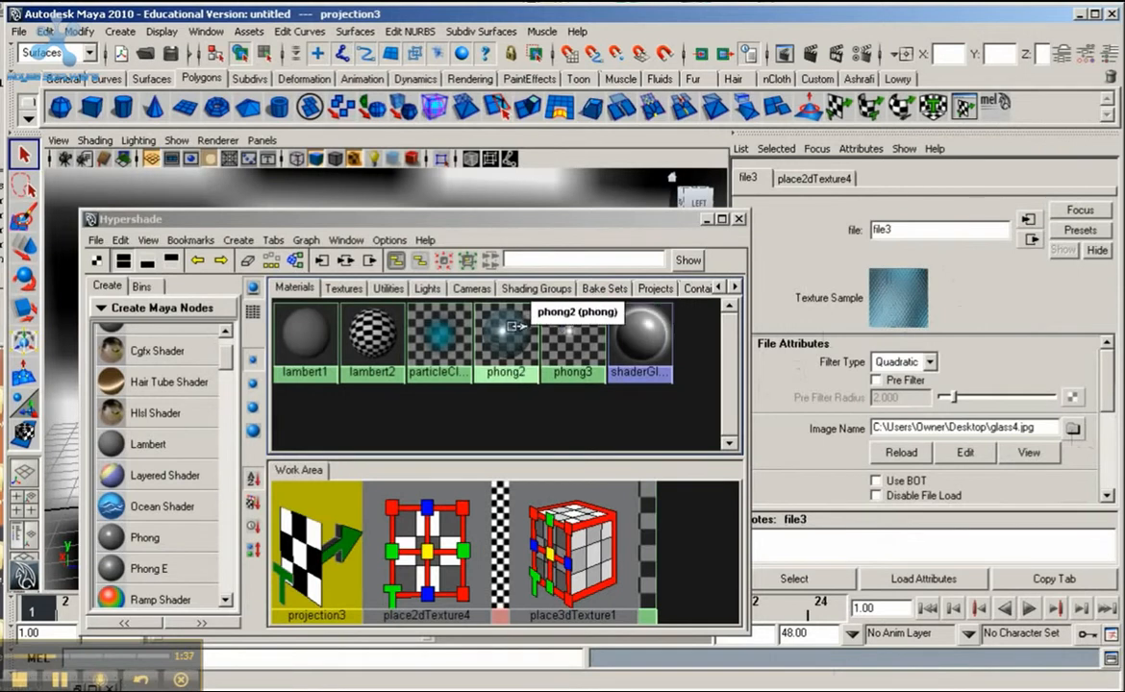
- Show phong2's cylindrical projection3 settings from Hypershade
click(505, 341)
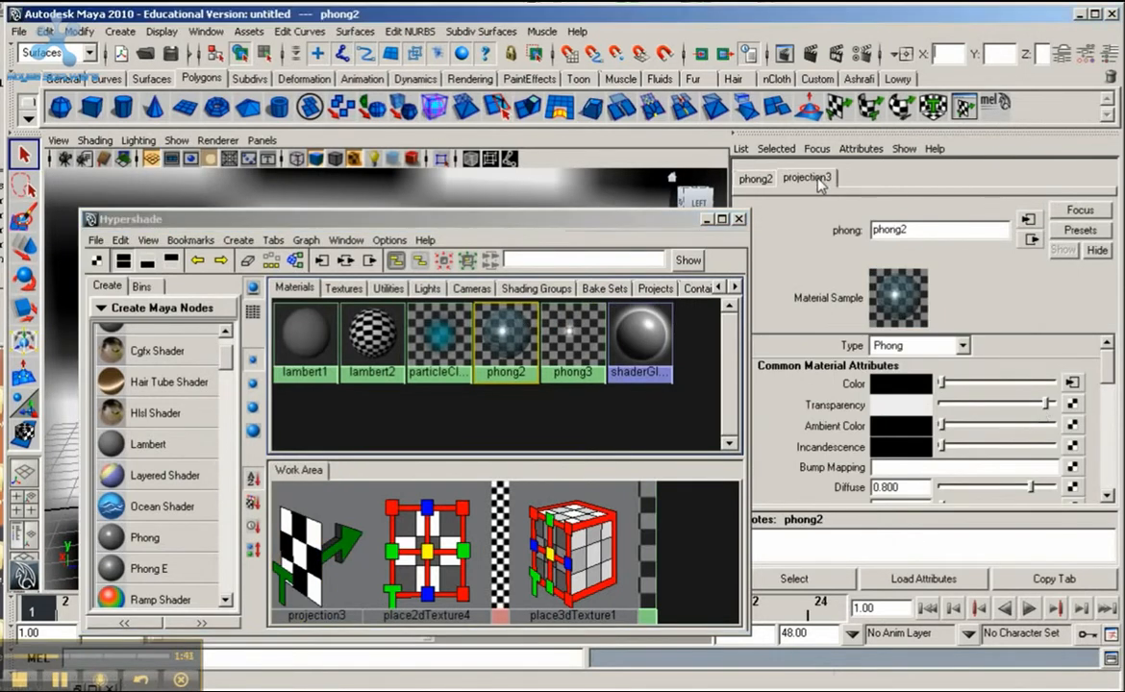
click(807, 178)
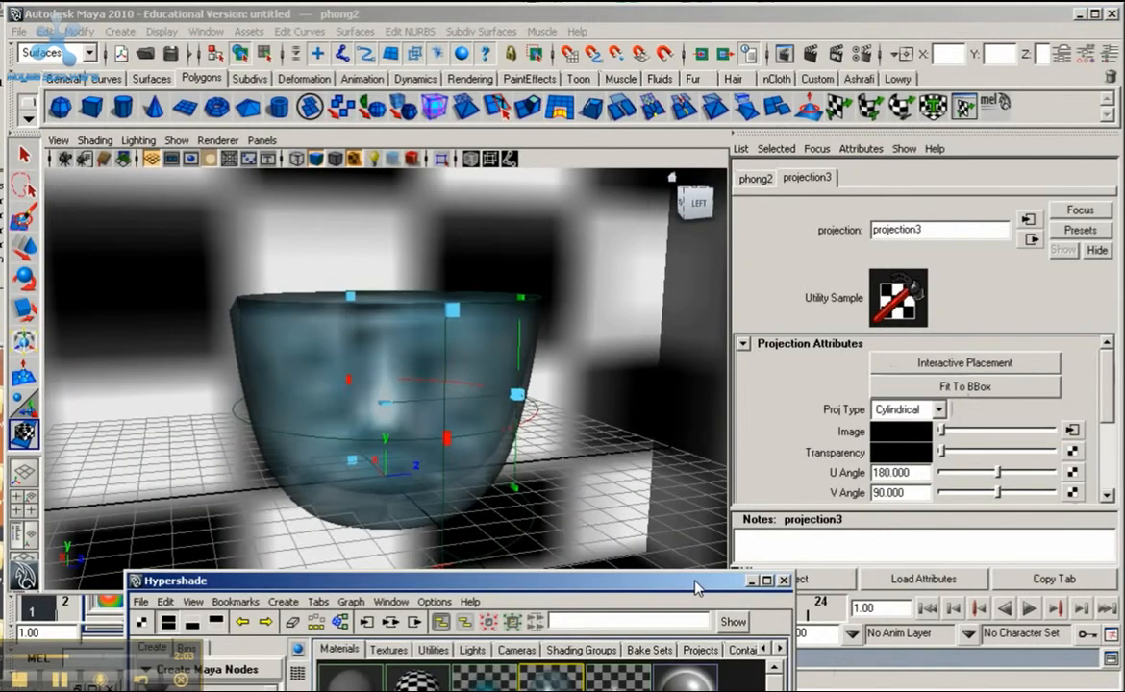
mouse_move(271, 360)
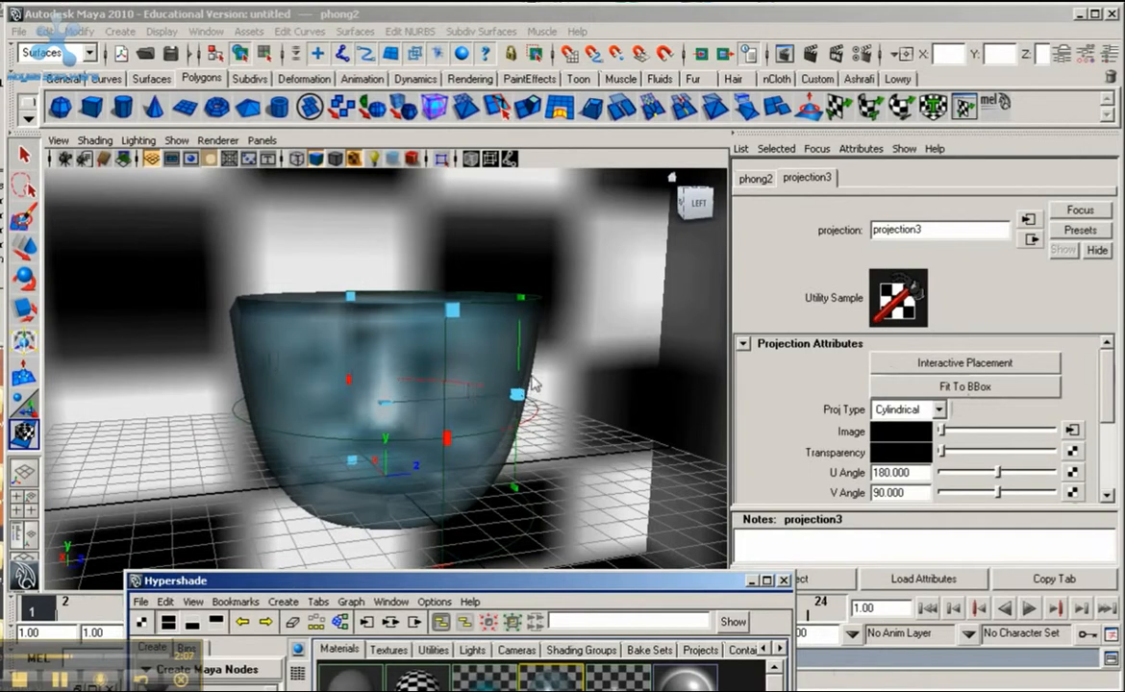
mouse_move(409, 433)
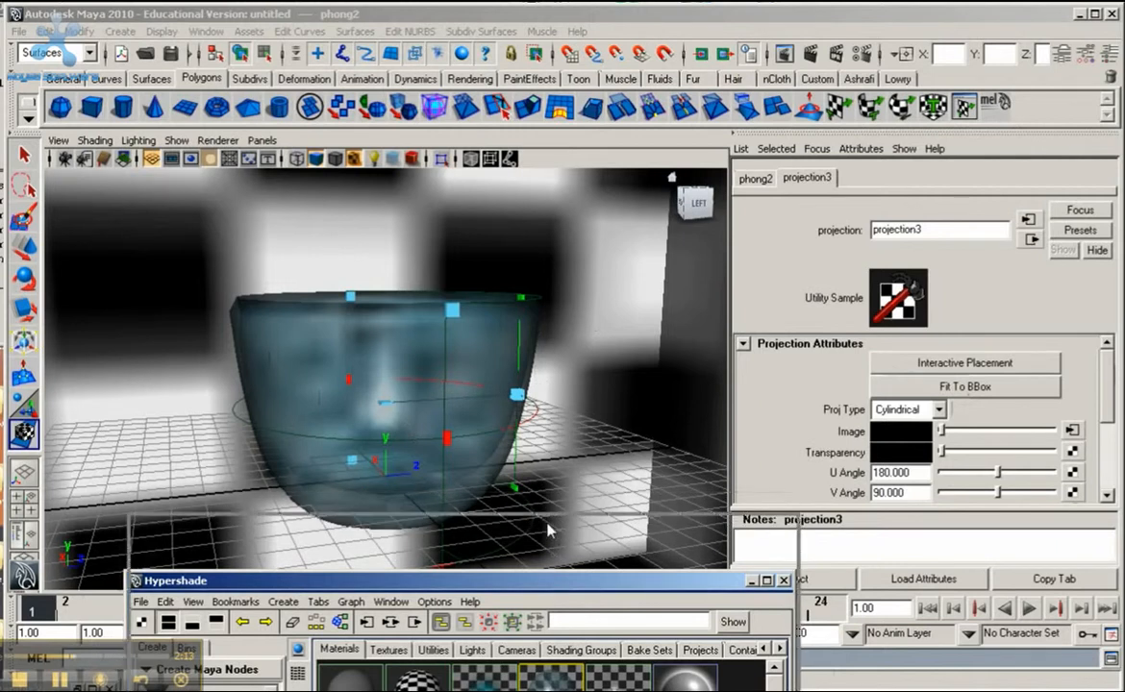
mouse_move(554, 563)
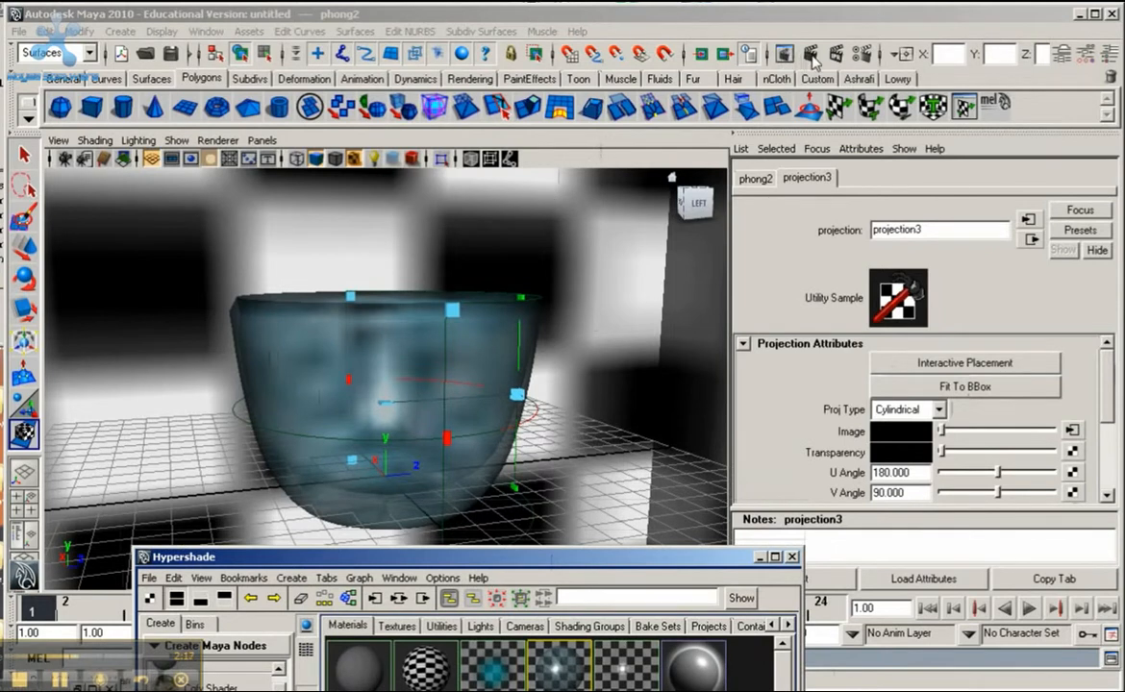
- Render the glass bowl from the current persp camera
click(784, 54)
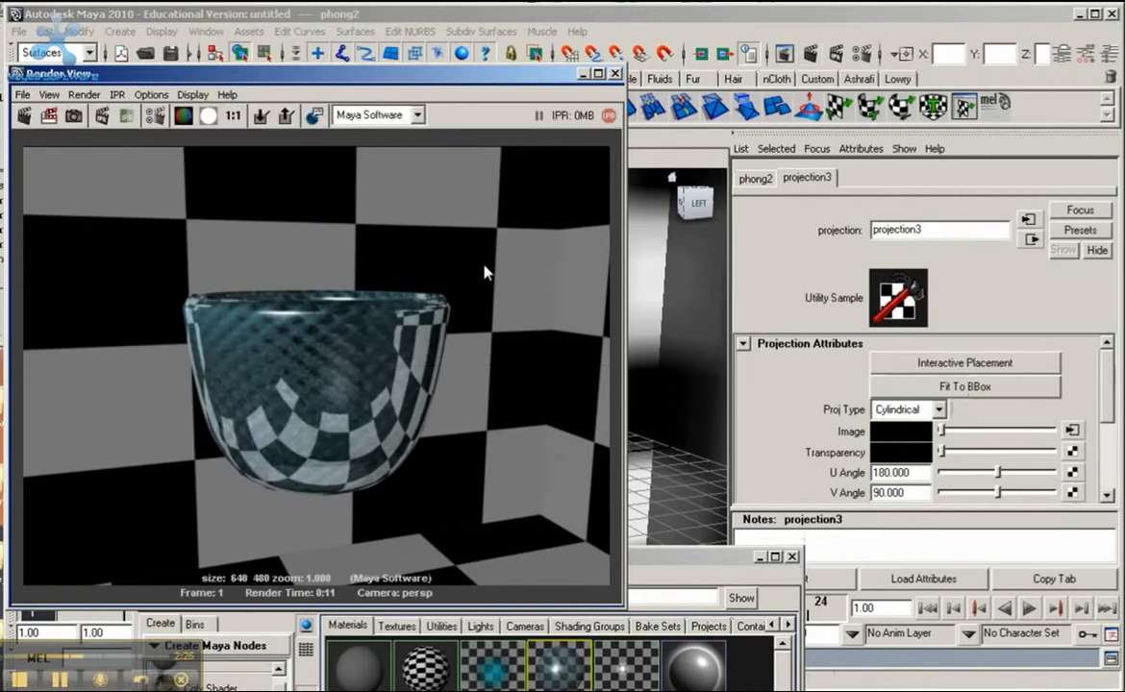
mouse_move(348, 379)
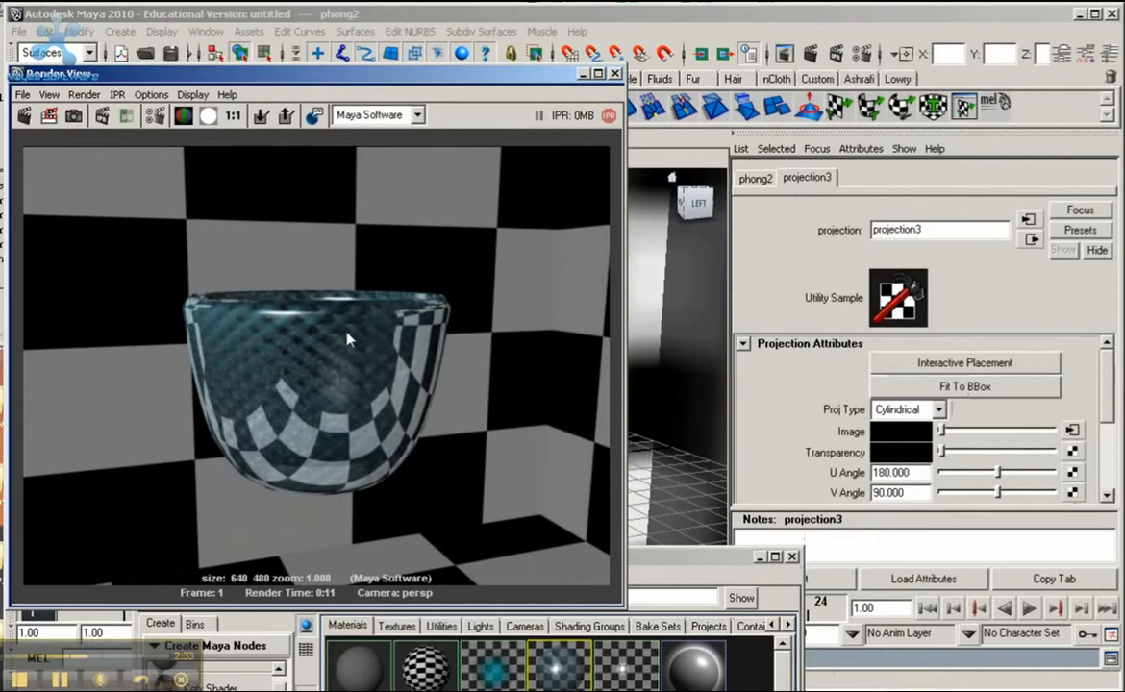
mouse_move(328, 369)
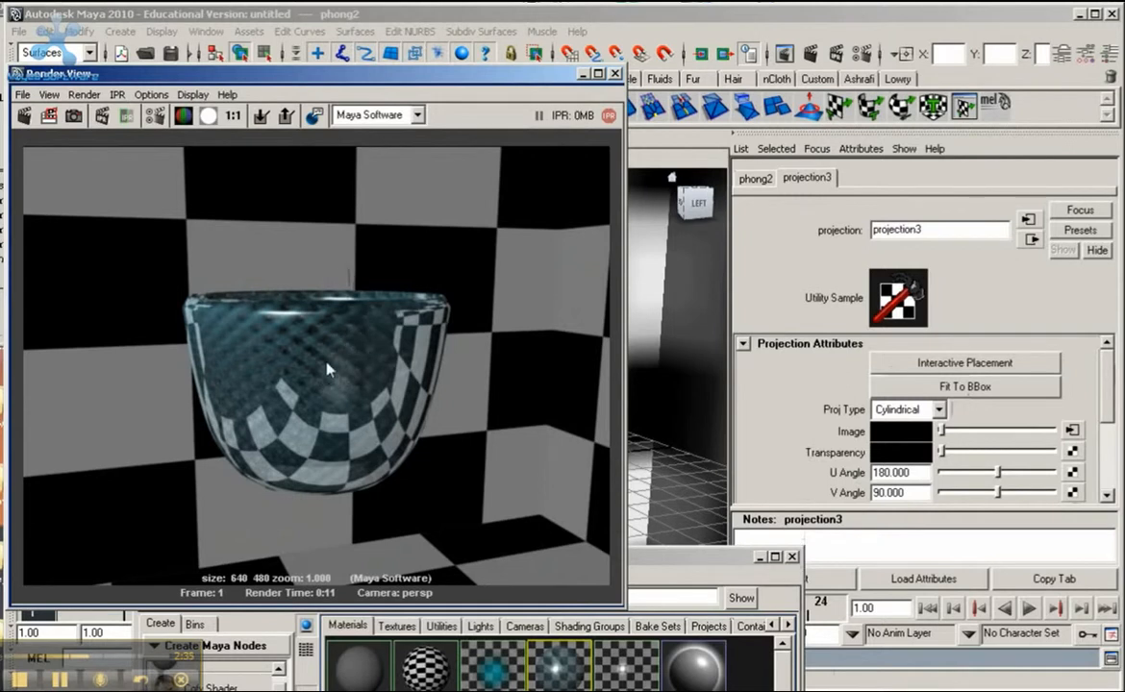
mouse_move(356, 336)
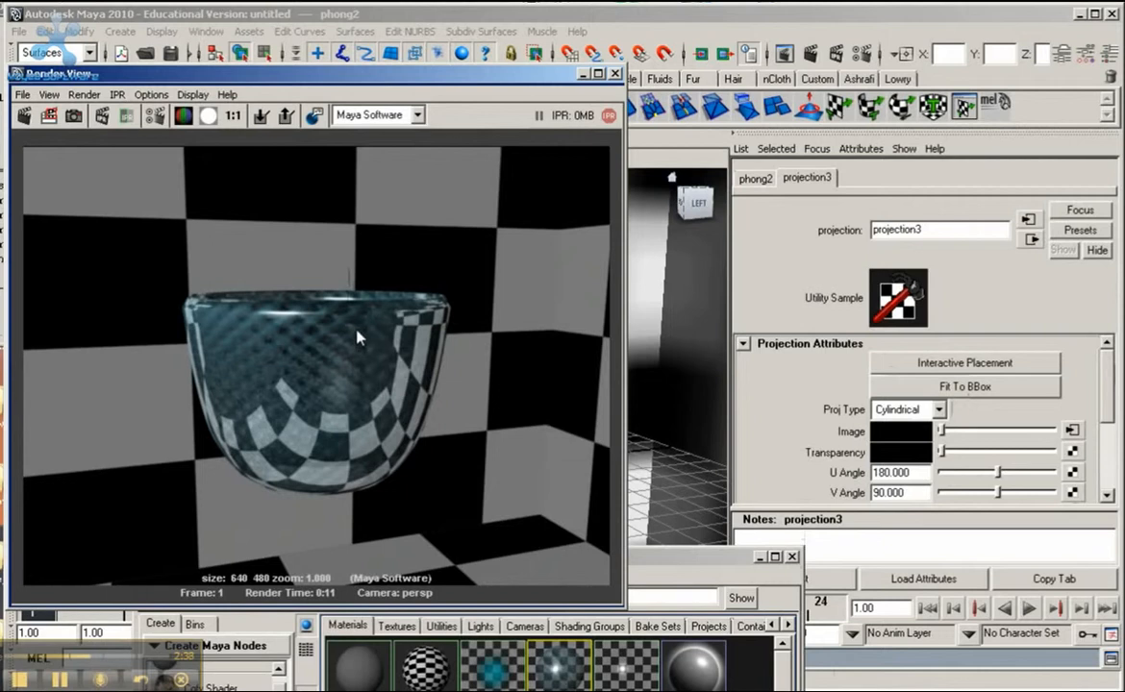
mouse_move(363, 262)
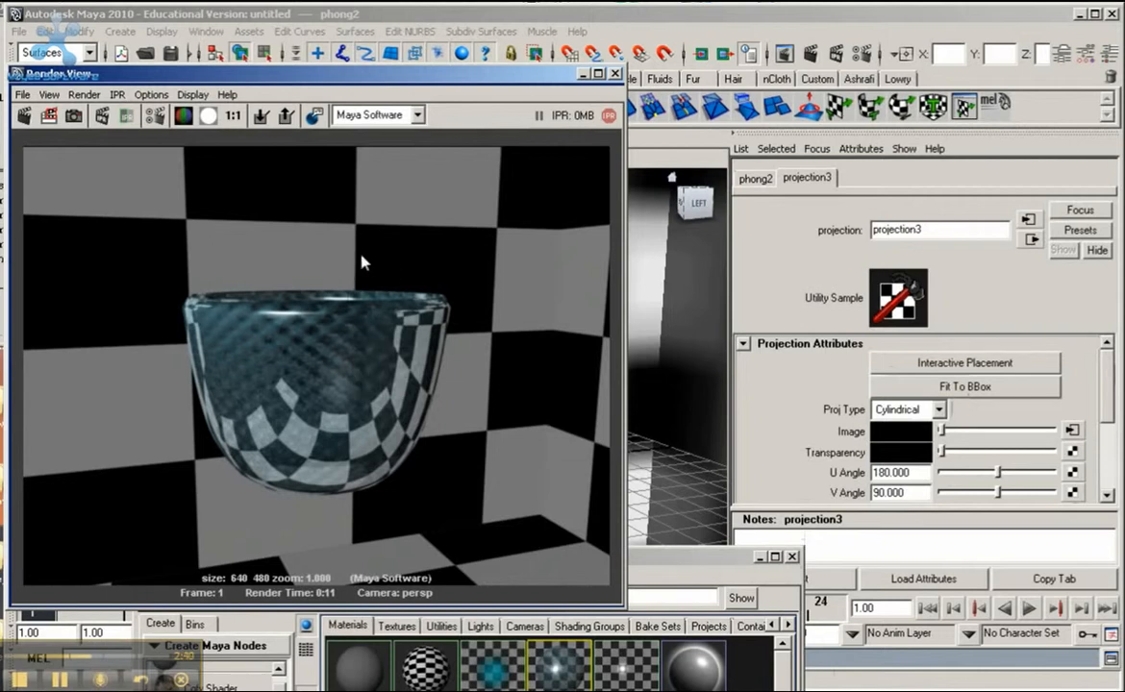
mouse_move(613, 615)
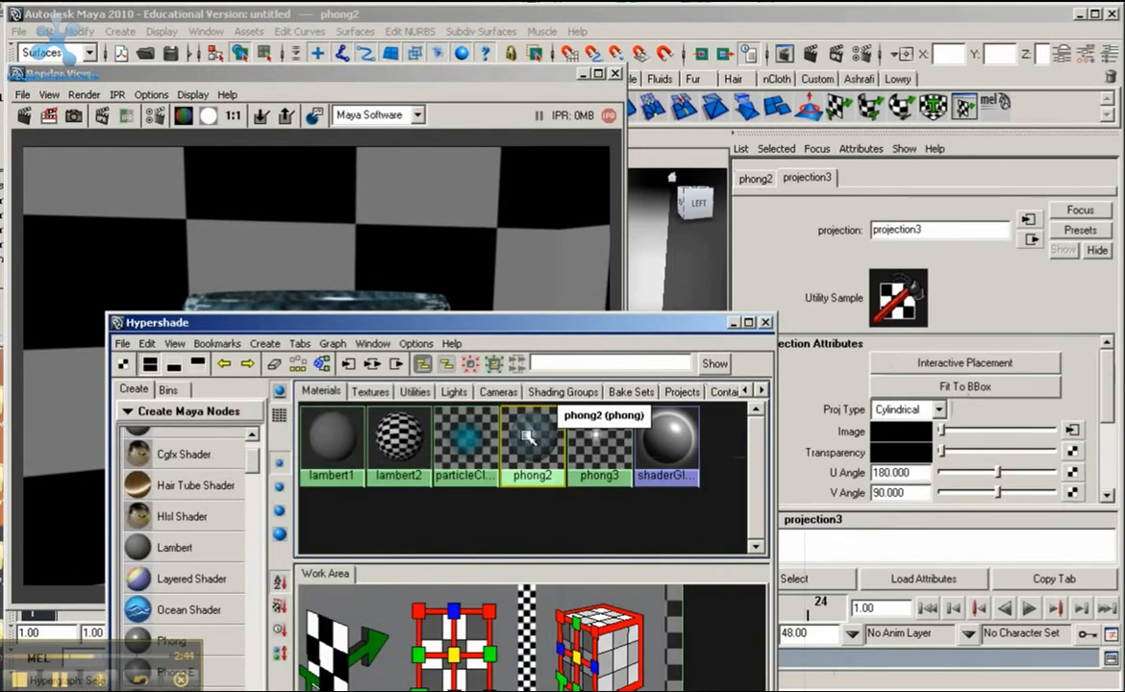
- Add a file-texture bump map to phong2 with Cylindrical projection
click(755, 178)
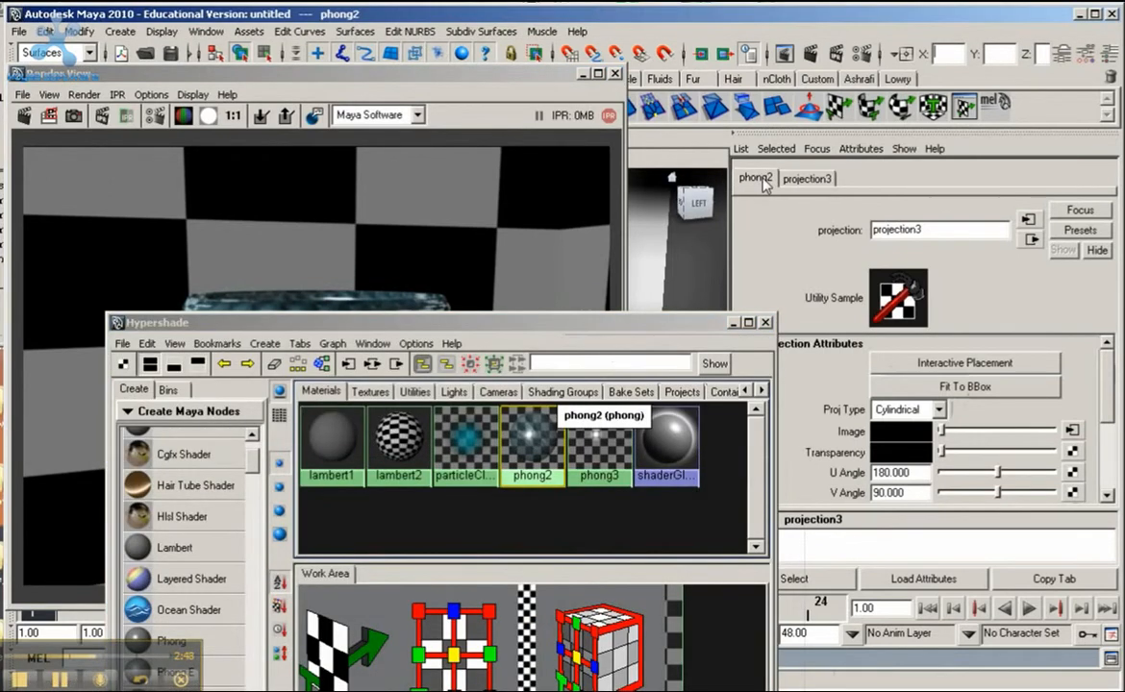
click(754, 178)
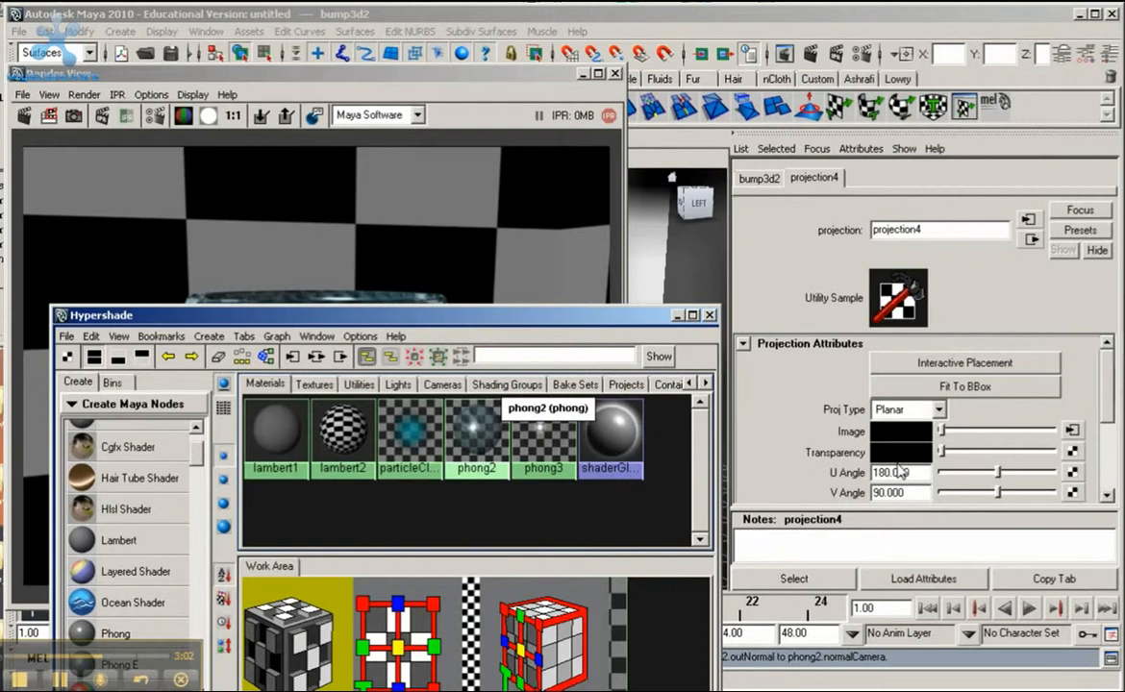
click(904, 410)
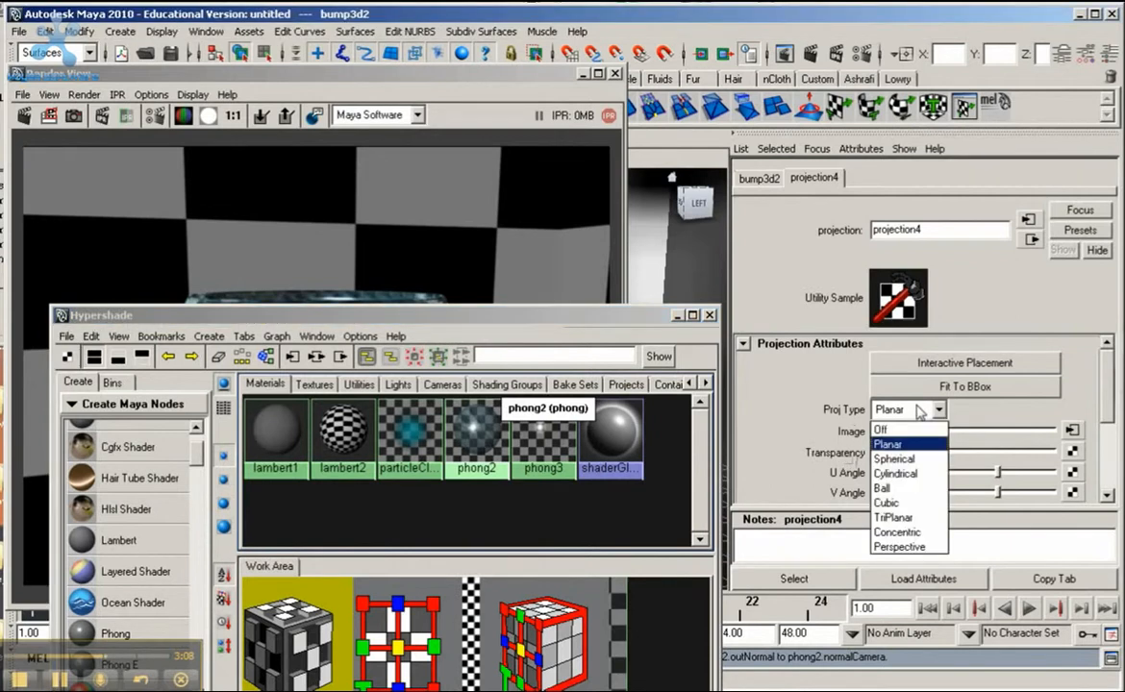
mouse_move(899, 473)
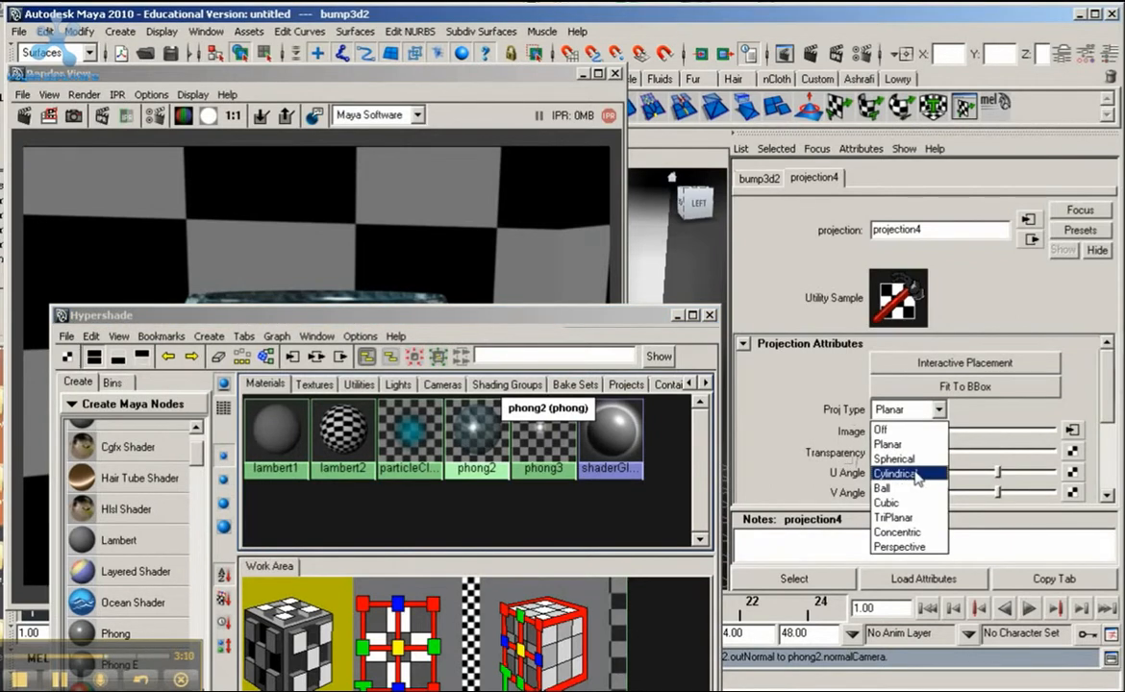
click(895, 473)
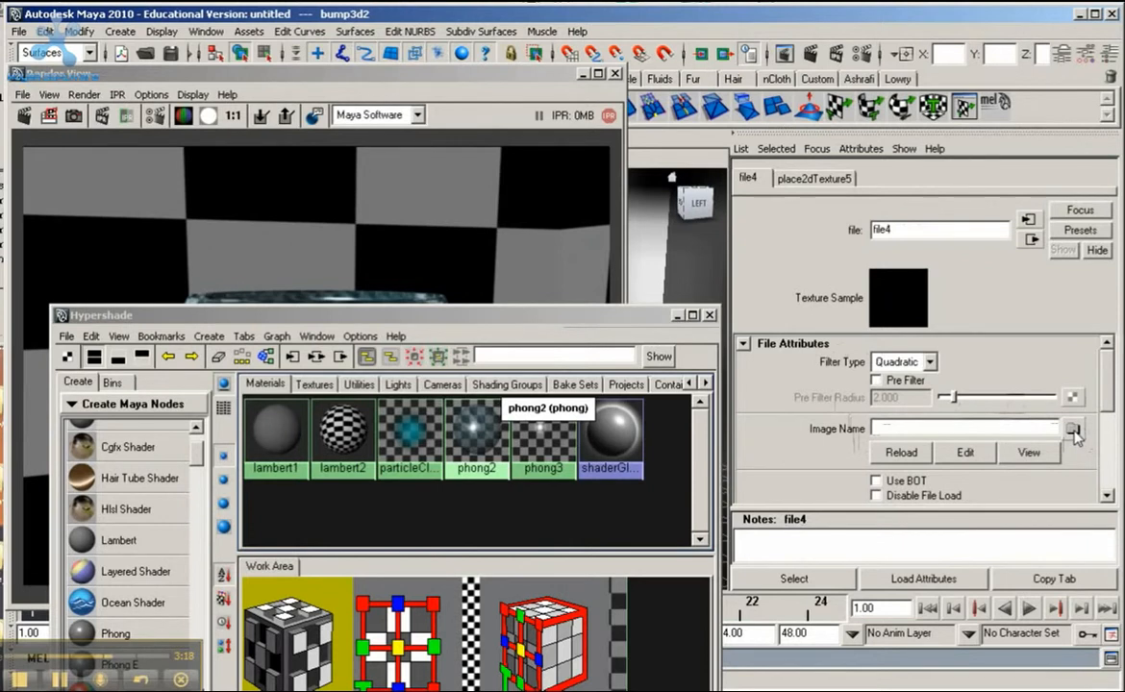
- Browse for the image to load into the bump map's file4 texture
click(1073, 429)
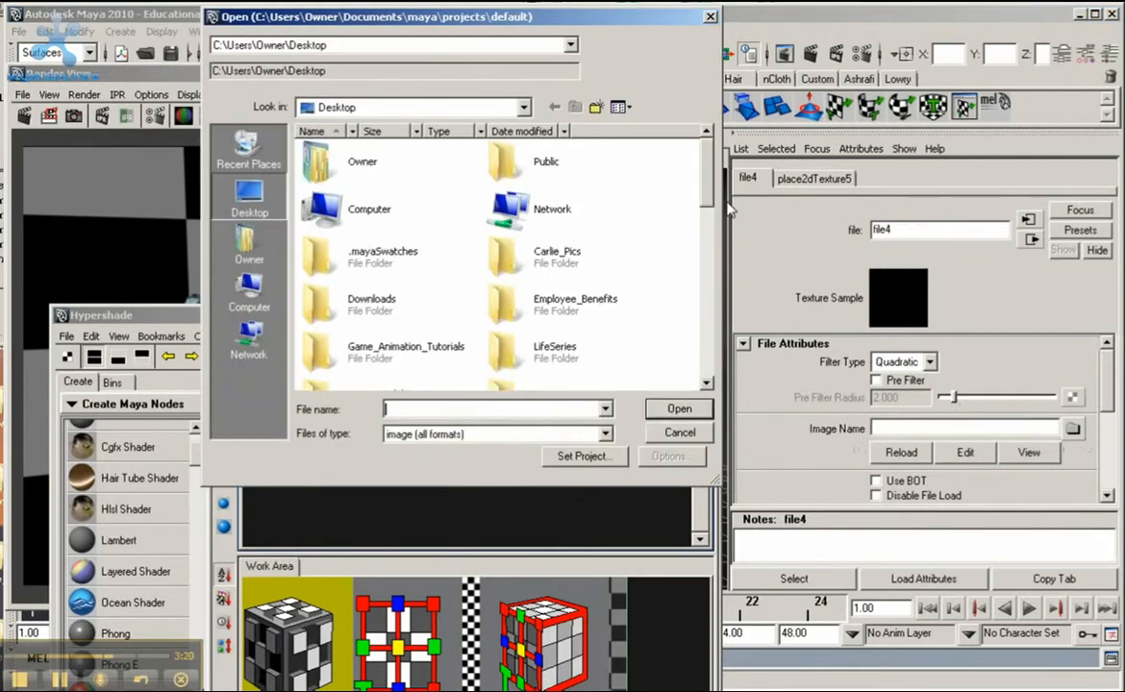
scroll(down, 3)
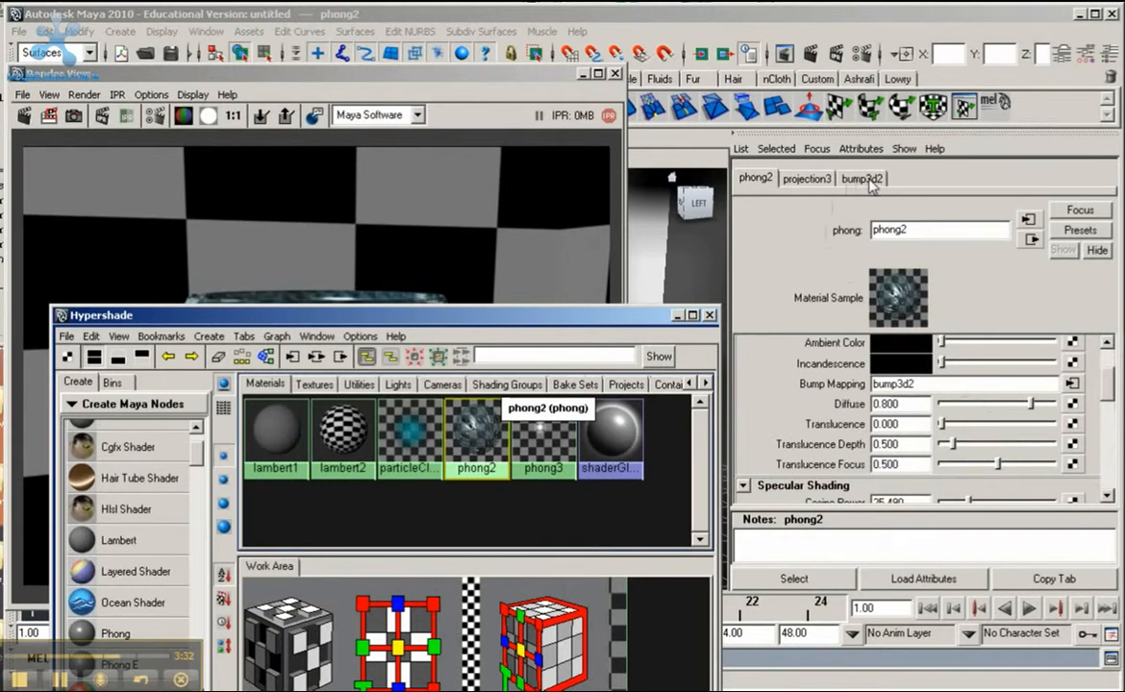
- Set bump3d2's Bump Depth to 0.700 and return to phong2
click(861, 177)
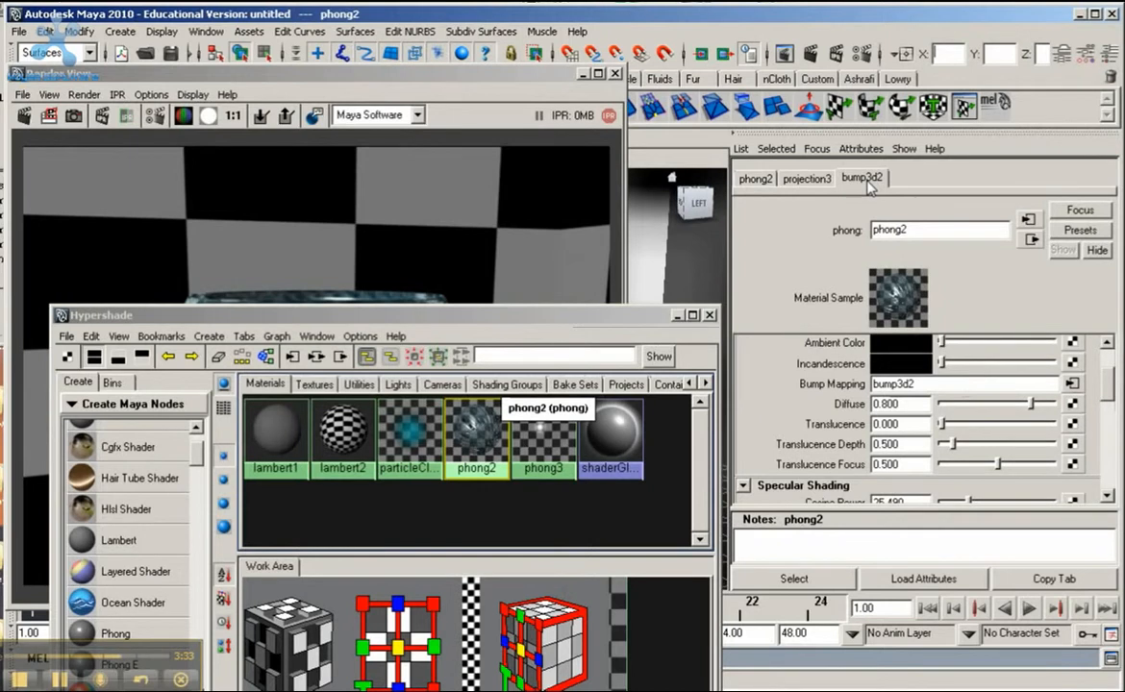
click(861, 178)
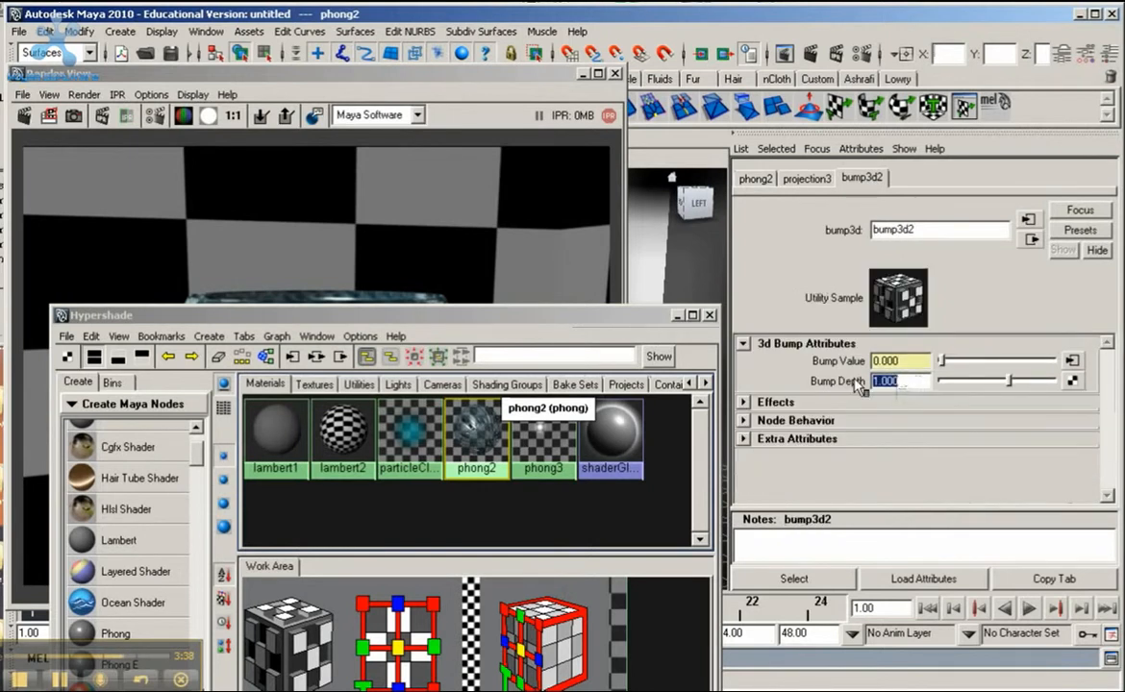
text(0.700)
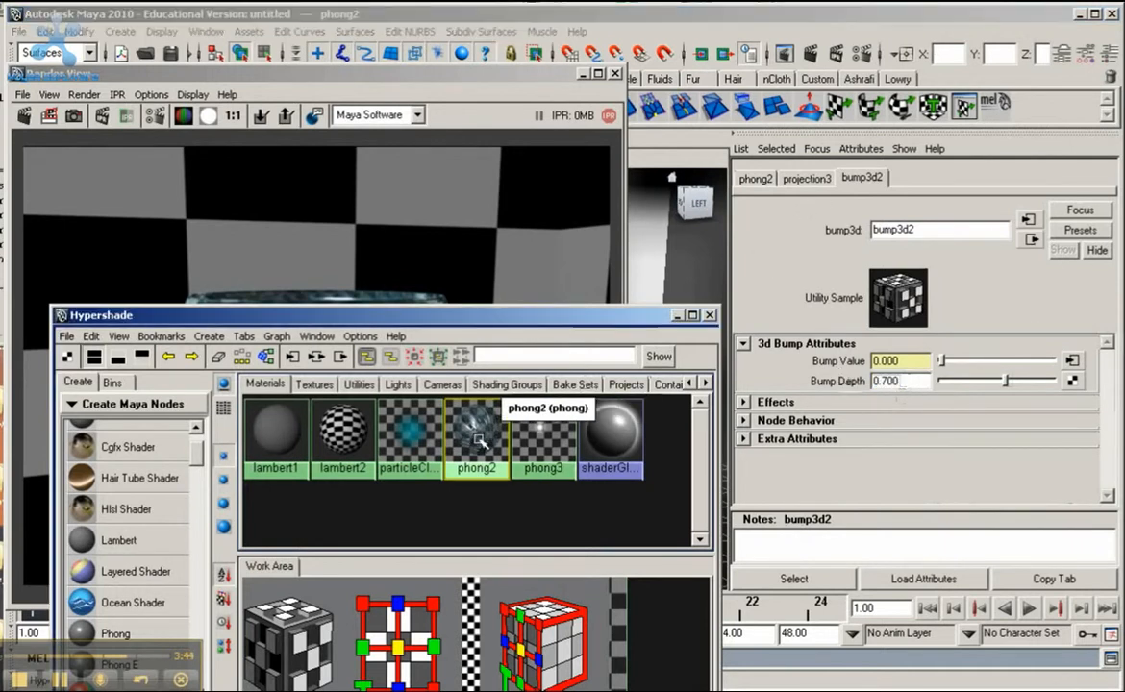
click(806, 178)
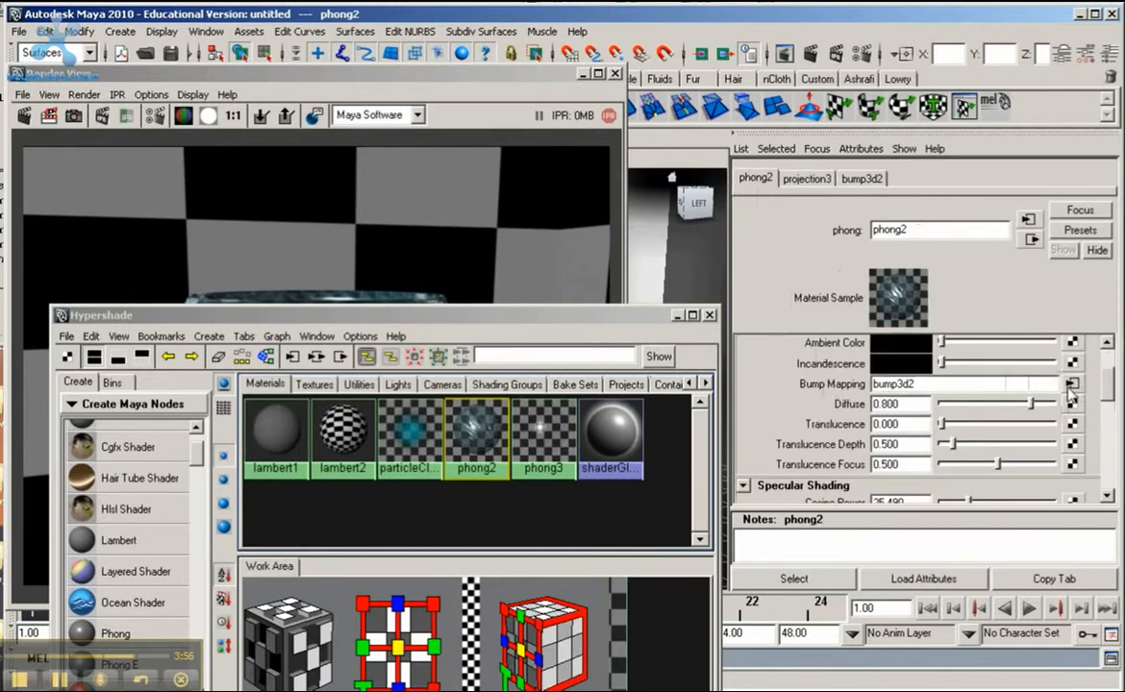
- Follow the bump mapping input to projection4's cylindrical settings
click(813, 178)
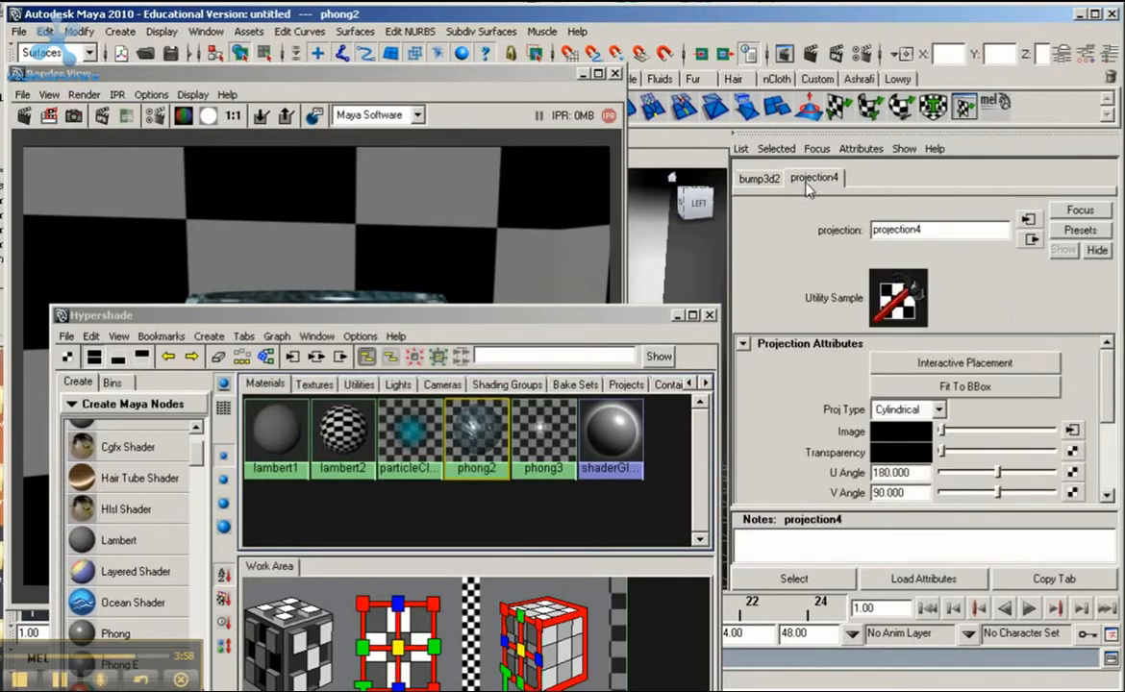
mouse_move(808, 182)
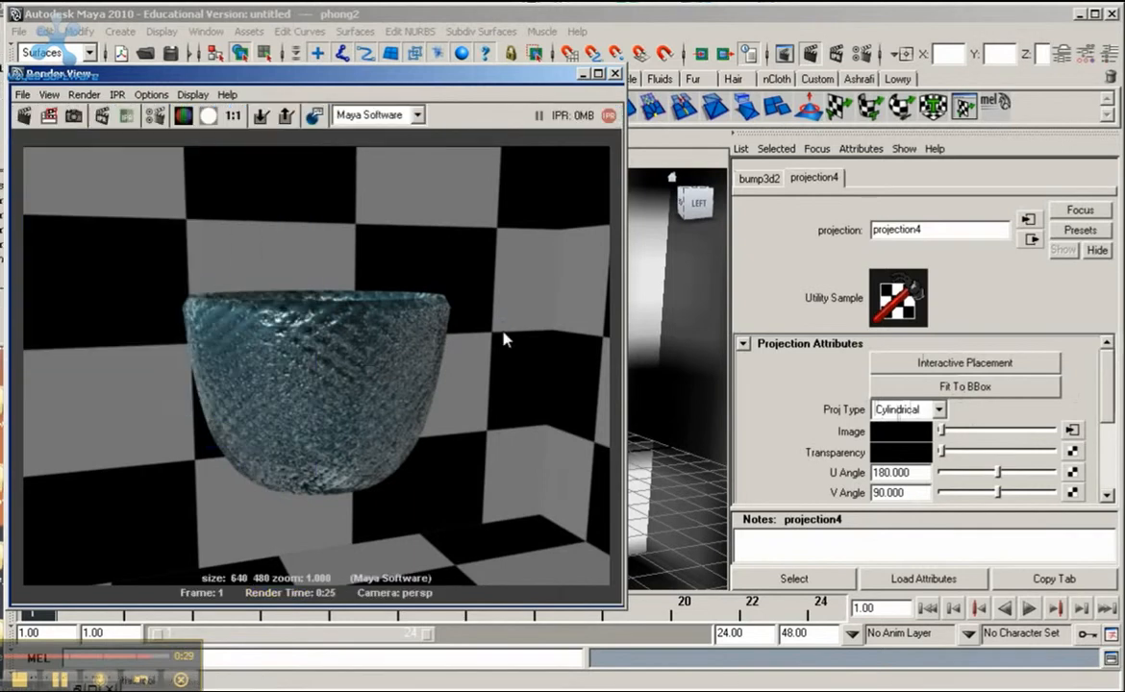
mouse_move(313, 366)
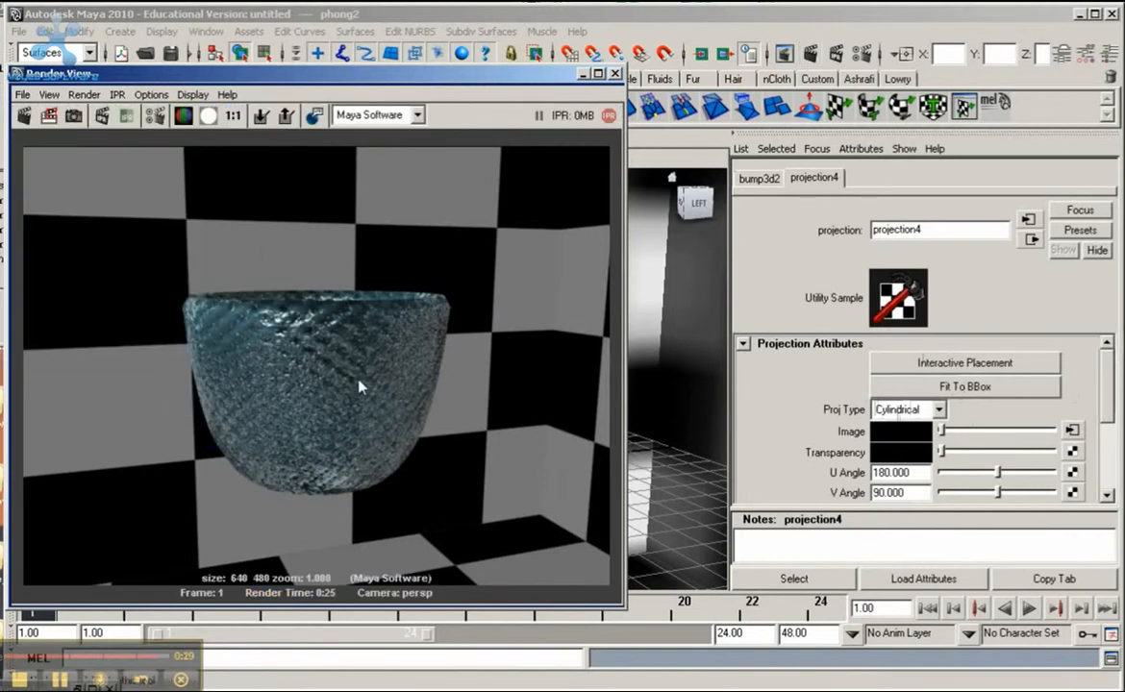
mouse_move(351, 313)
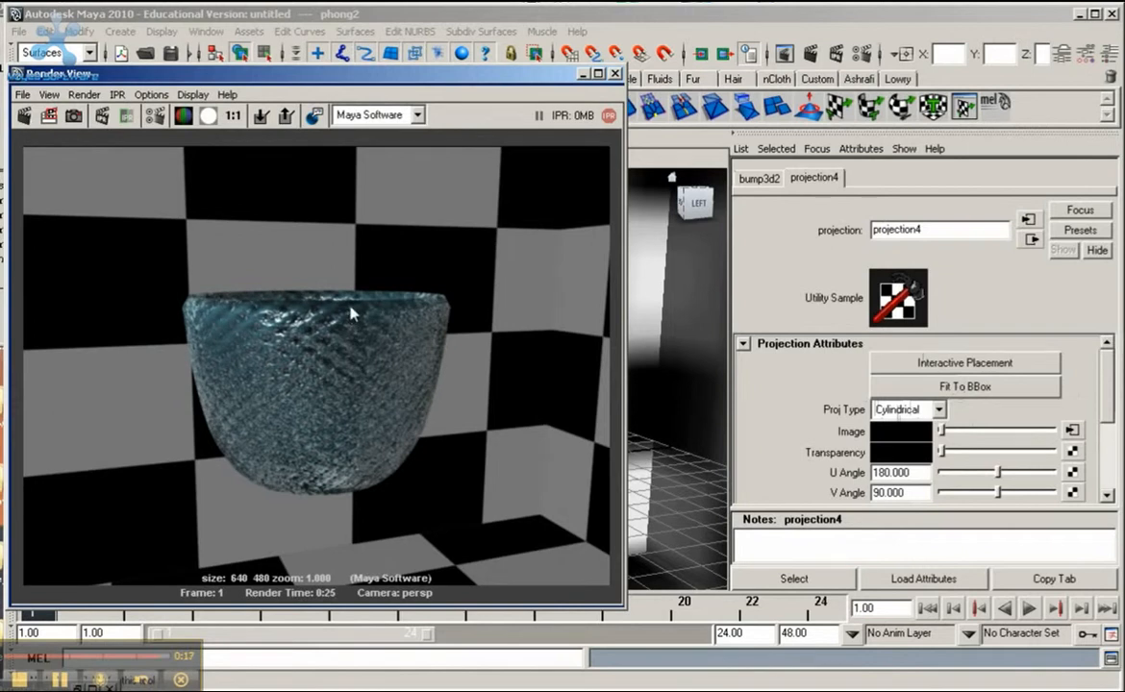
mouse_move(348, 414)
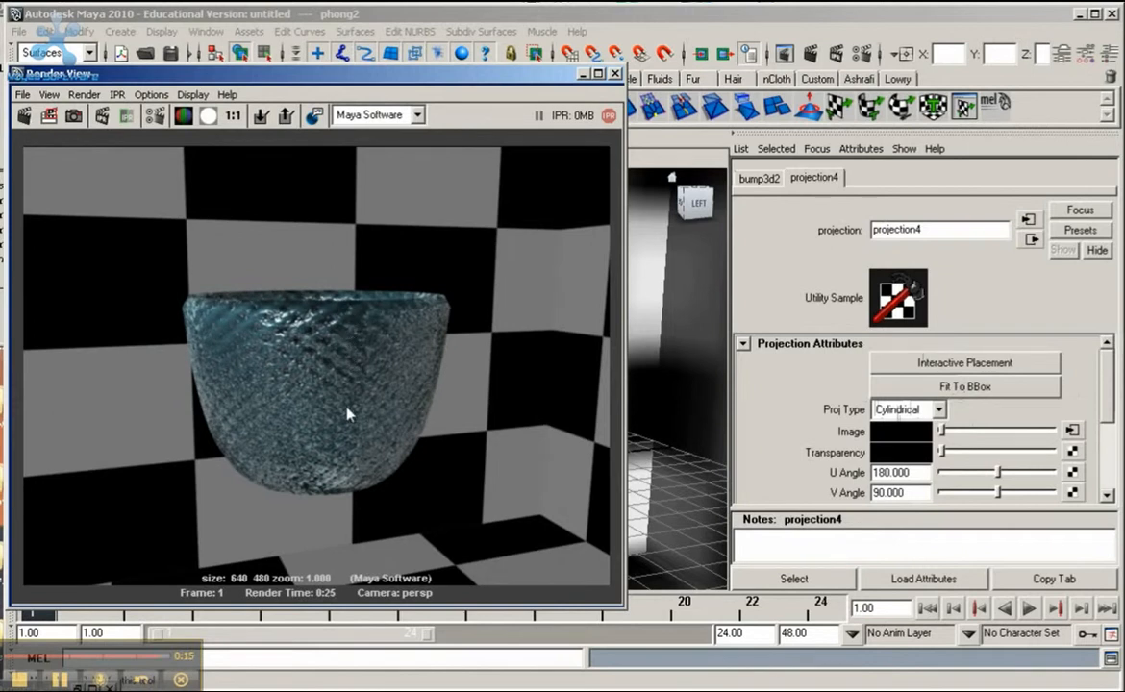